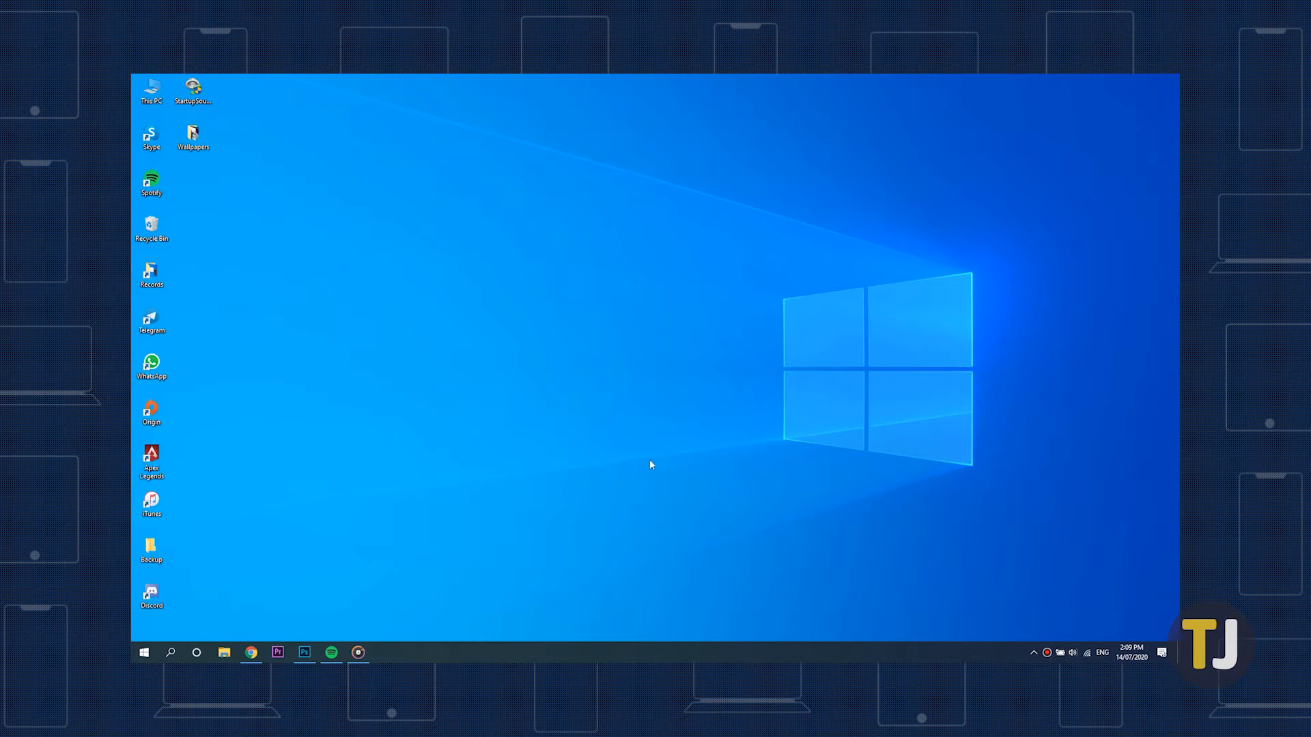
mouse_move(577, 312)
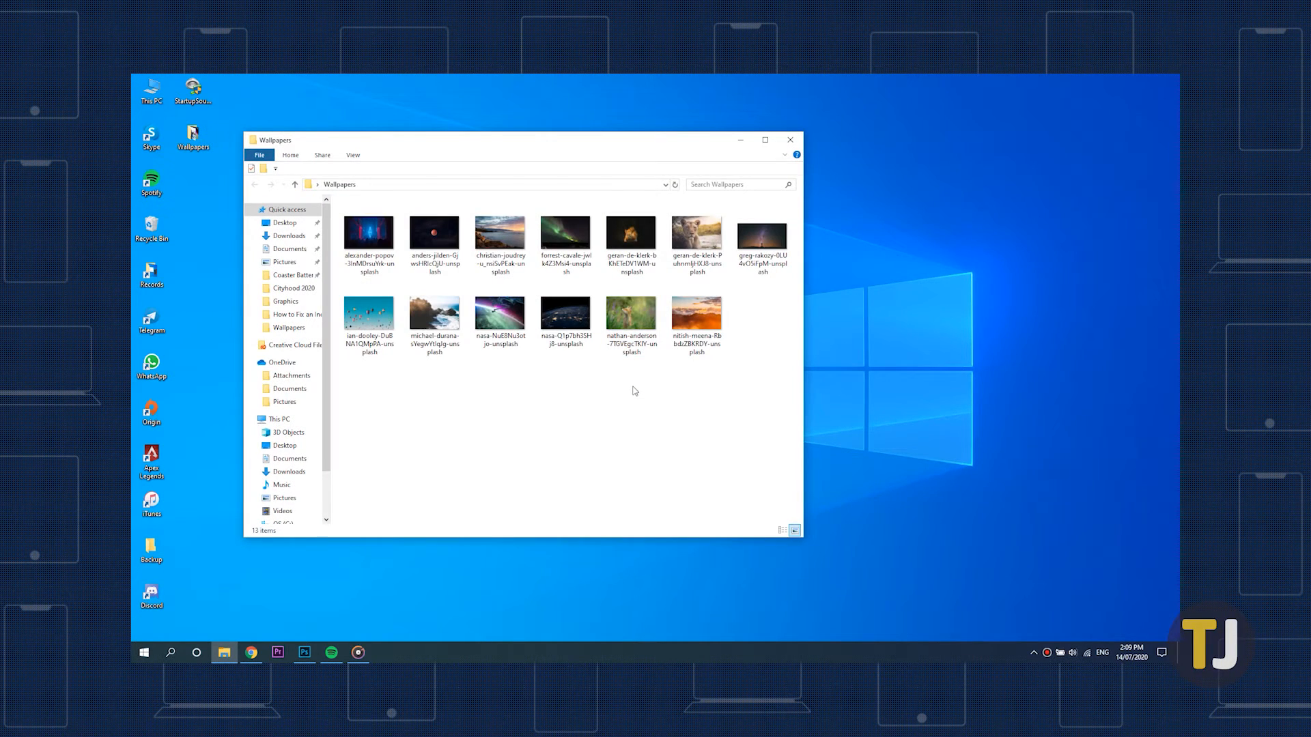
mouse_move(570, 399)
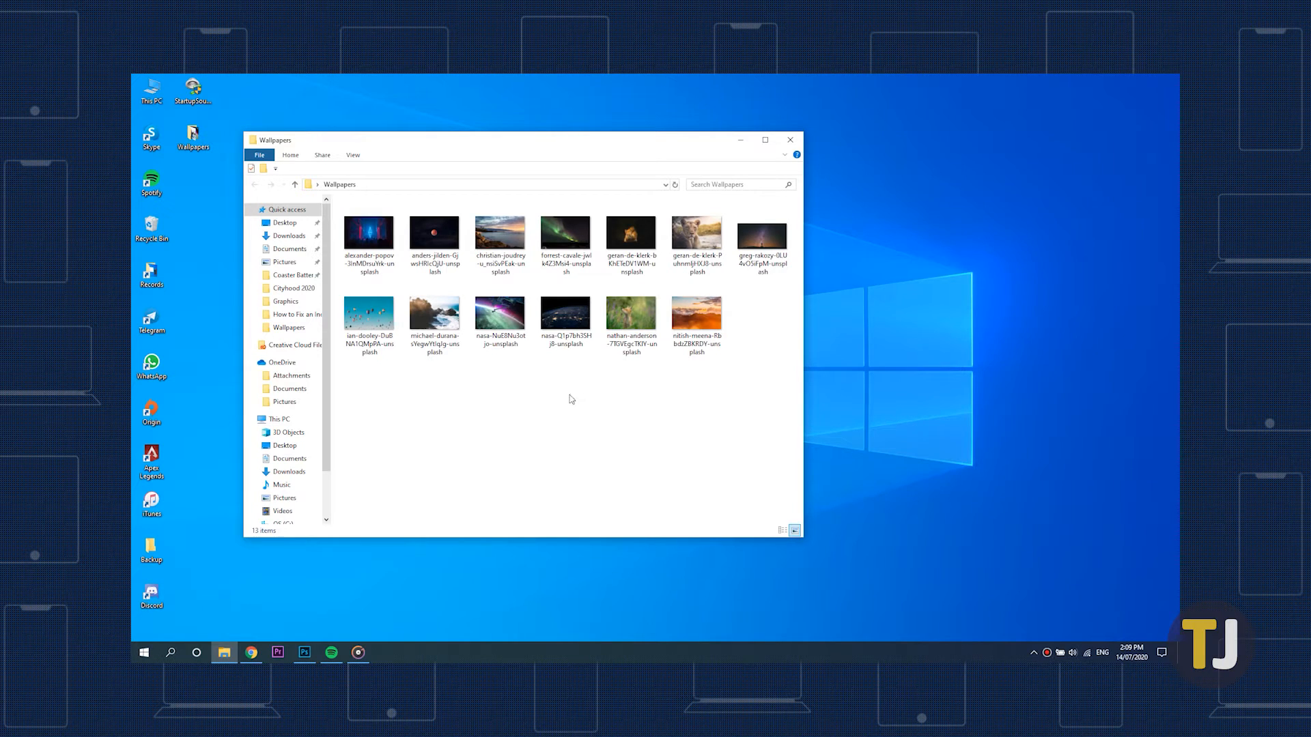
Open the christian-joudrey sunset coastline photo from the Wallpapers folder.
left_click(368, 234)
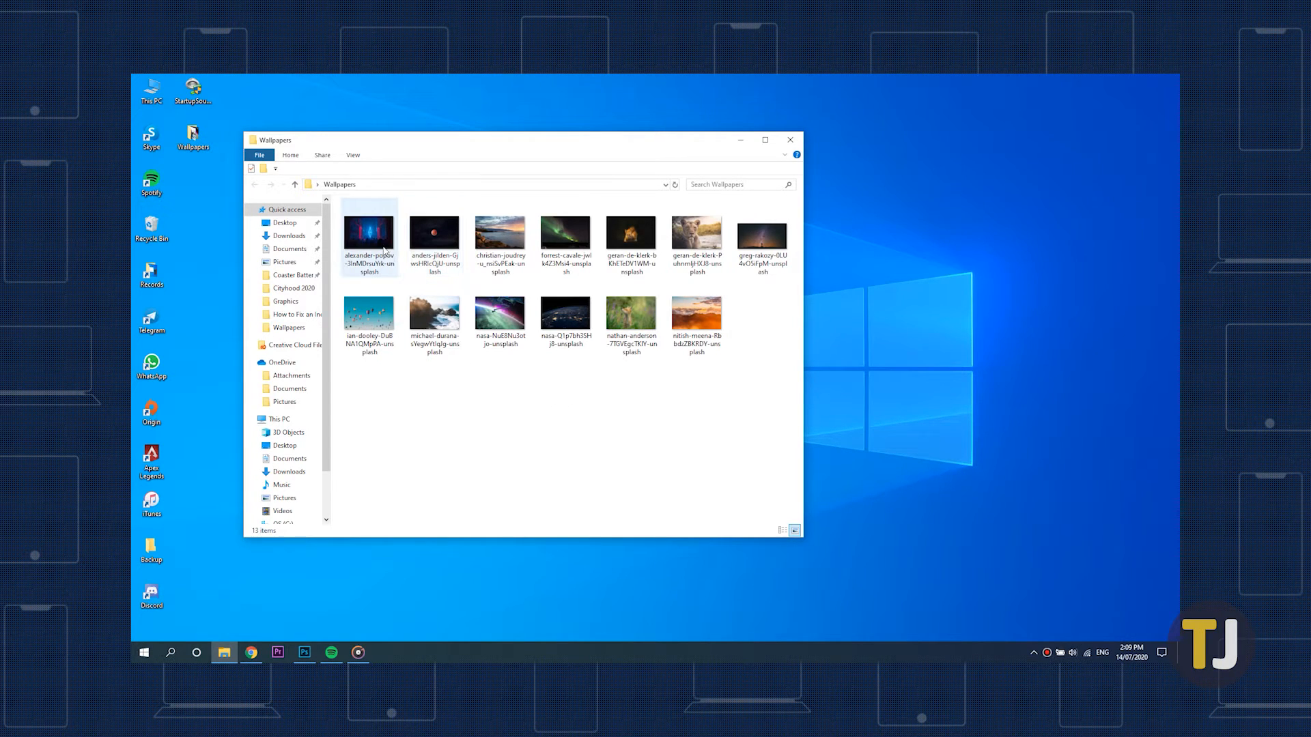
mouse_move(410, 248)
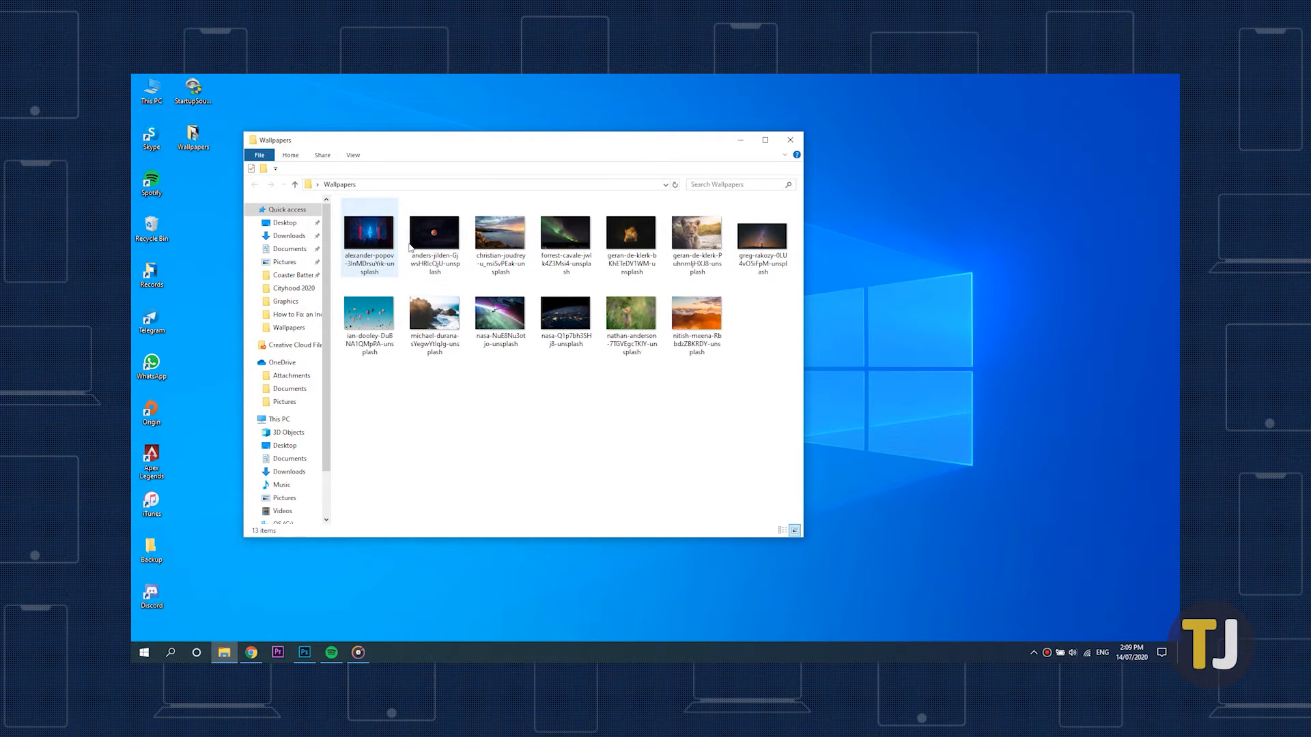
left_click(500, 233)
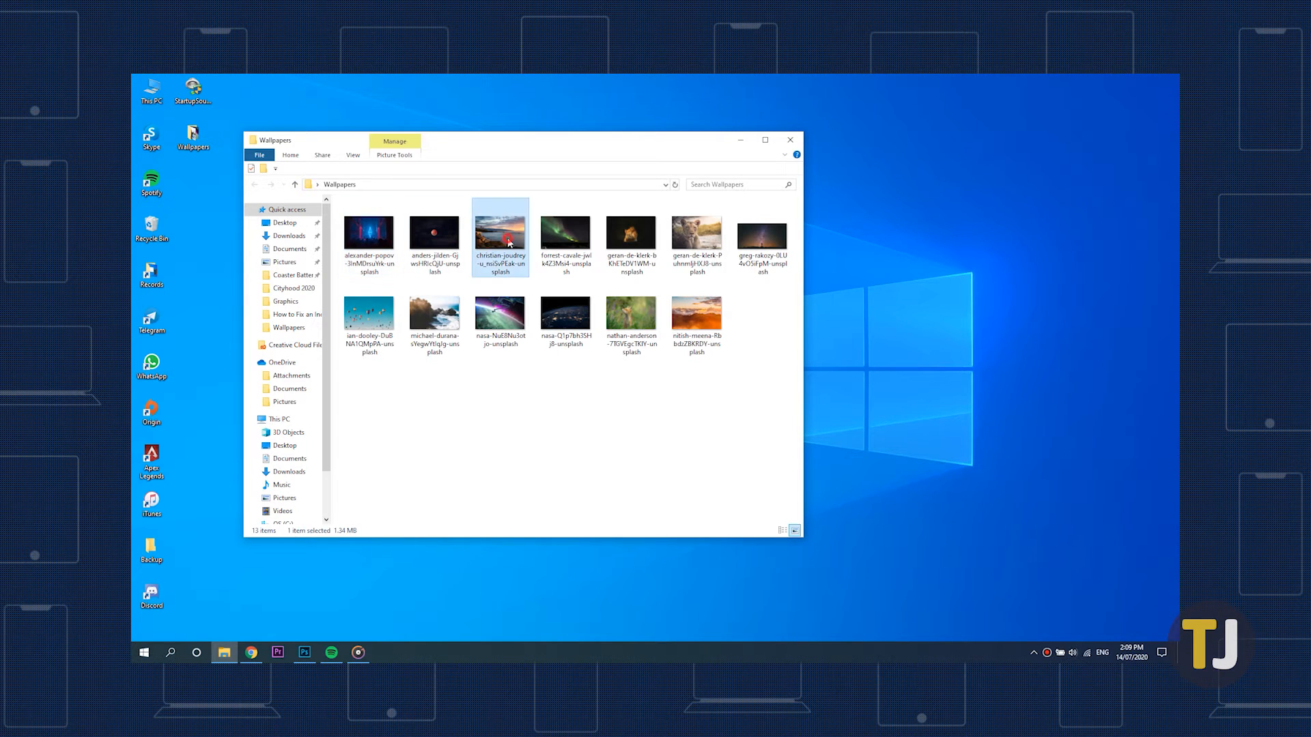
double_click(499, 232)
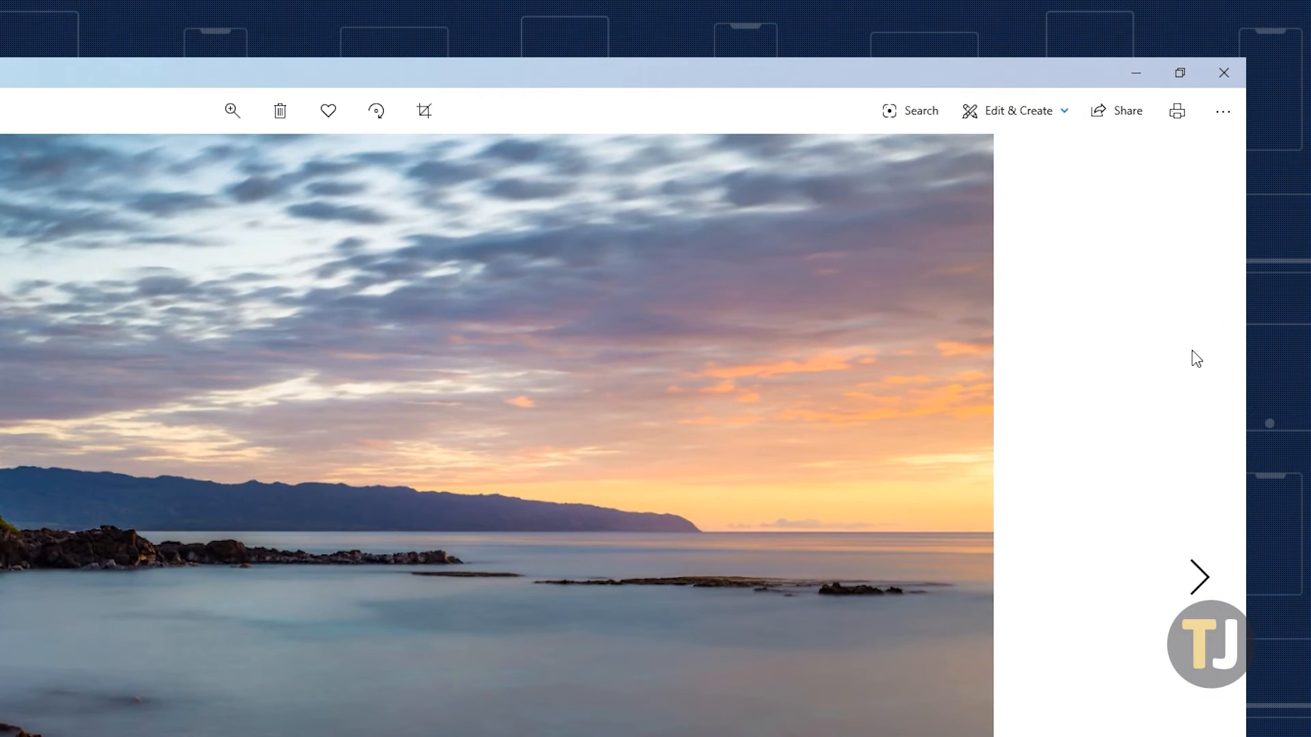
Play the wallpaper images as a full-screen slideshow through Photos' See more menu.
left_click(1222, 110)
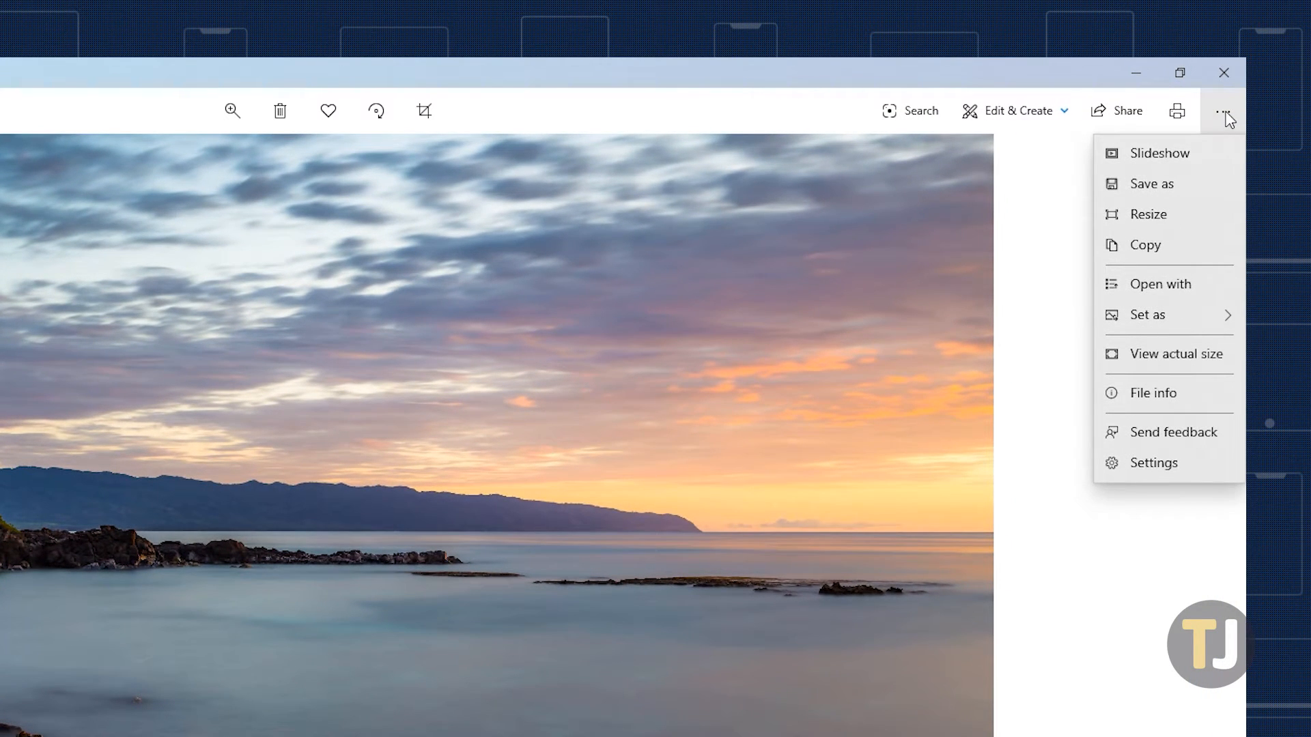
mouse_move(1228, 127)
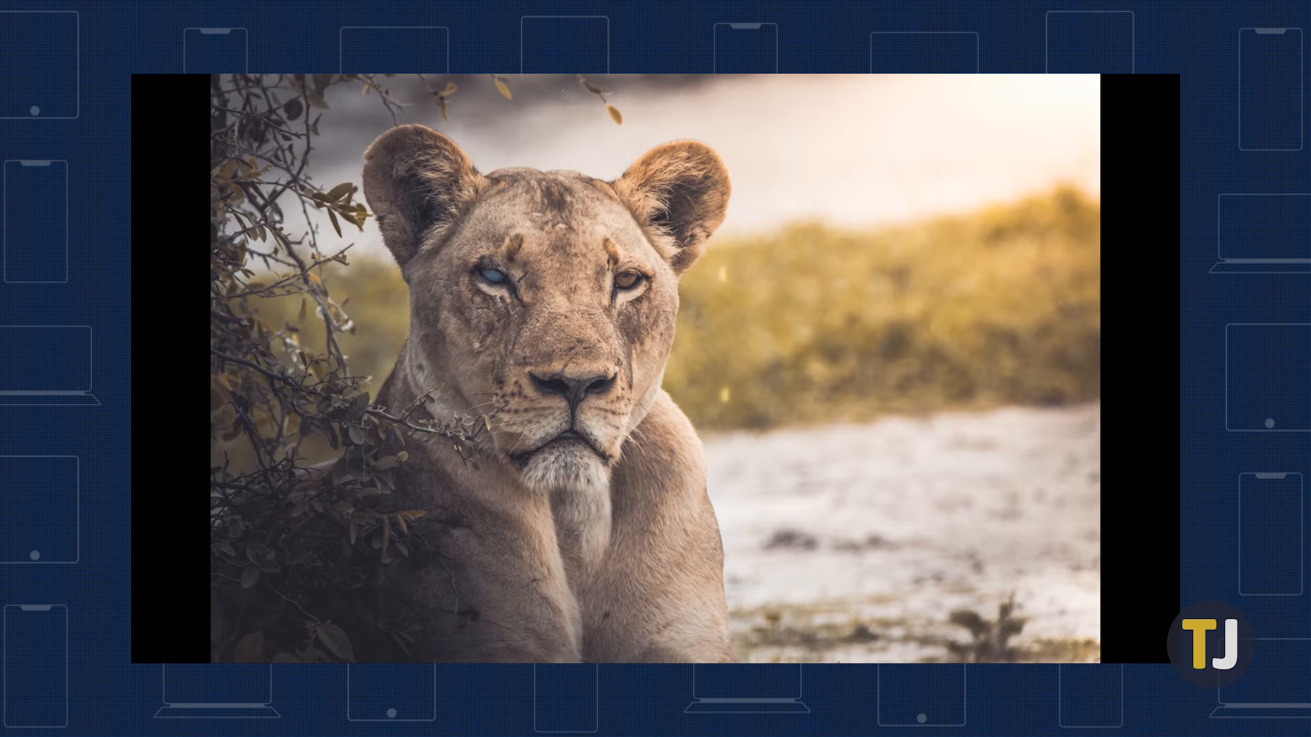
left_click(145, 652)
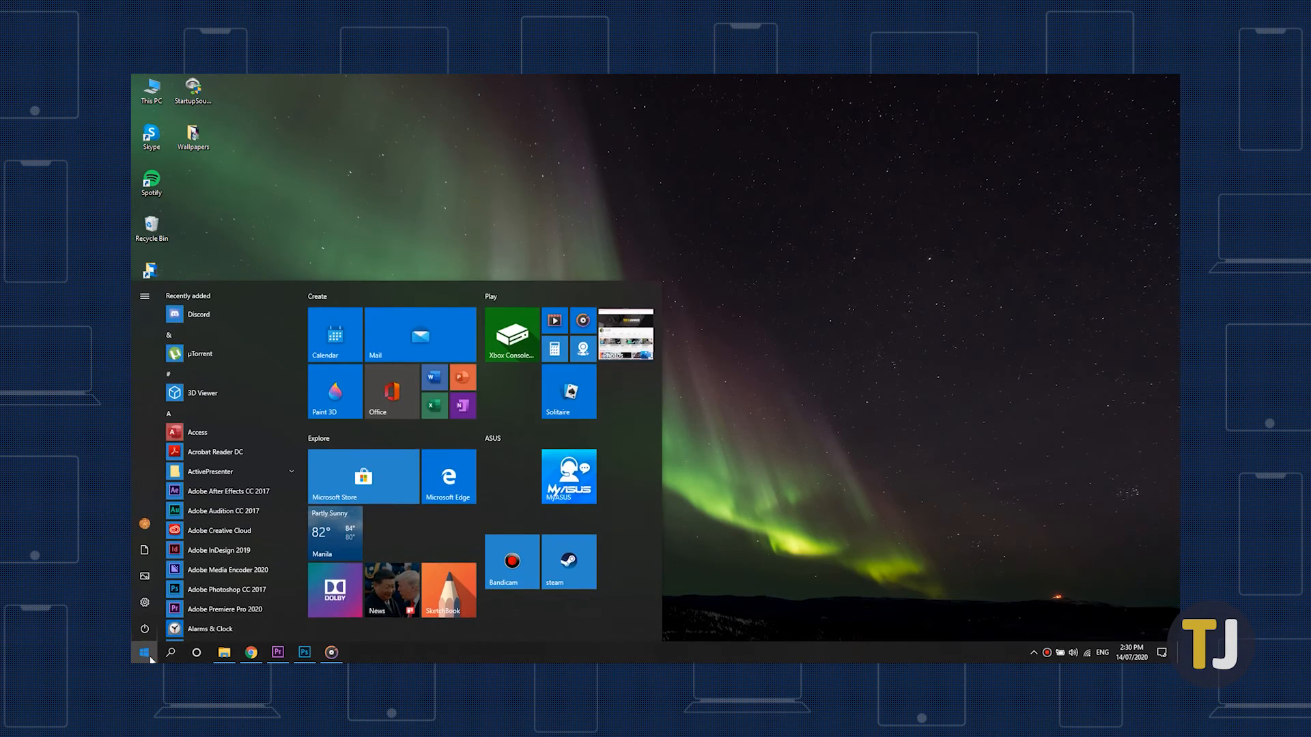
Search Start for 'screen' and open Change screen saver.
type("screen")
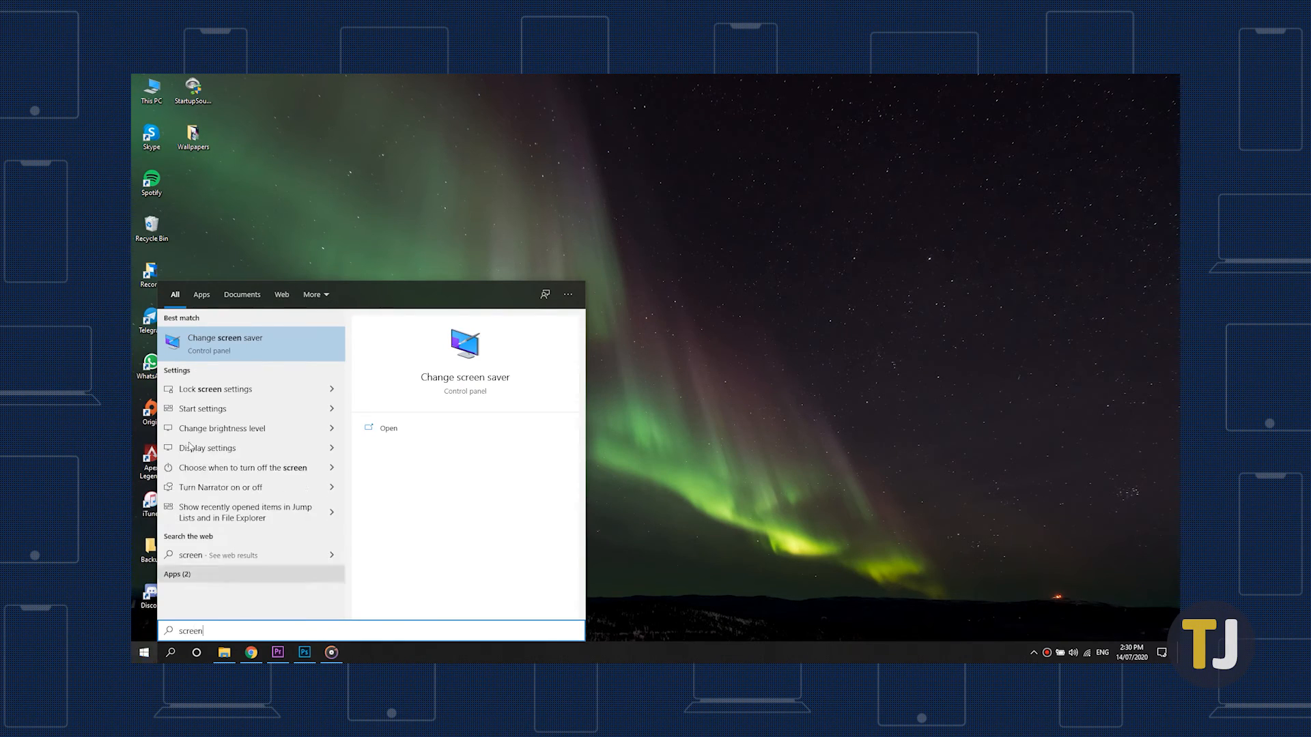
left_click(224, 343)
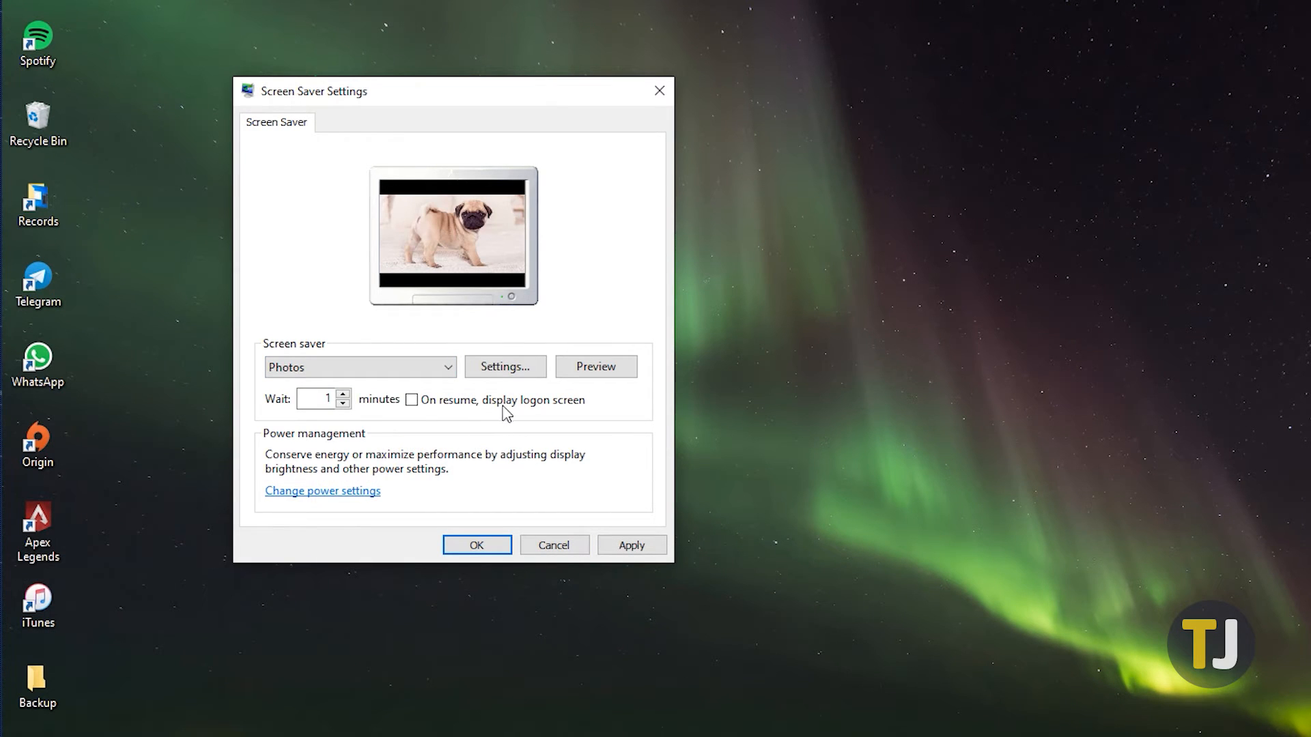
Save the Photos screen saver slide show speed as Slow, then open desktop Personalization.
left_click(504, 366)
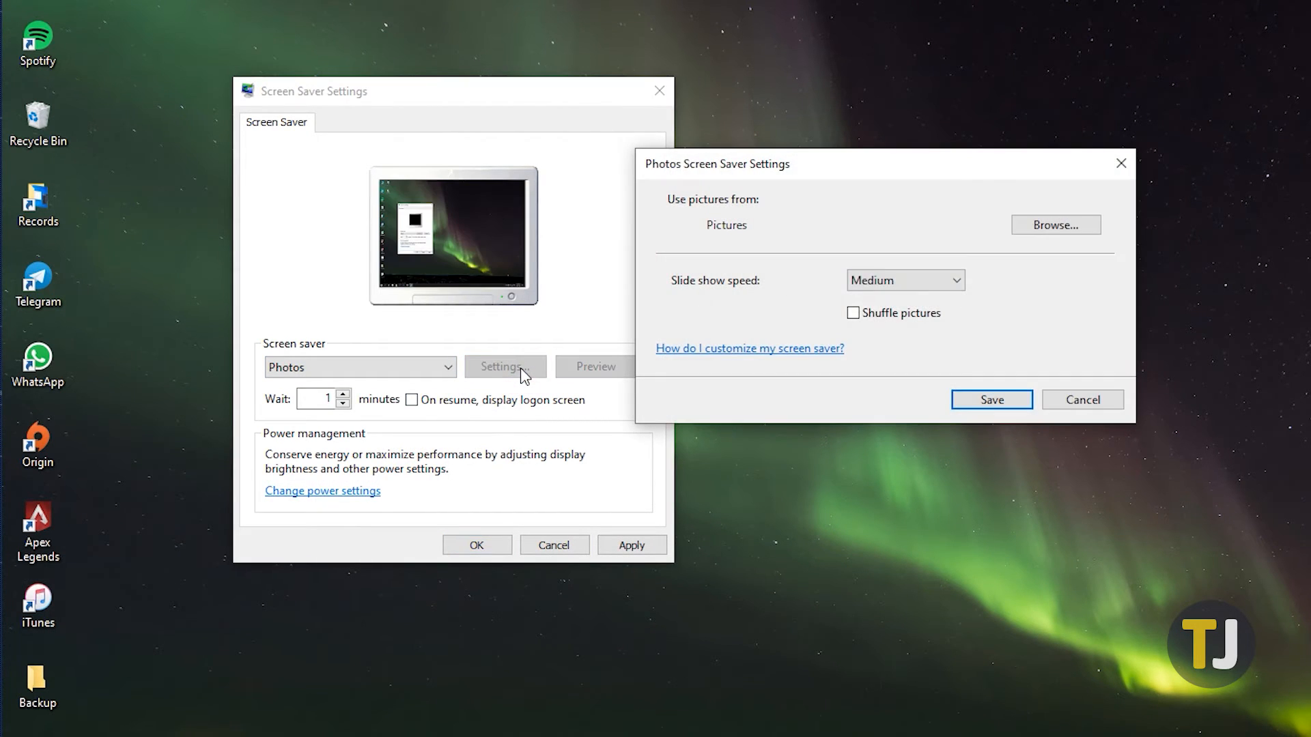
left_click(1055, 225)
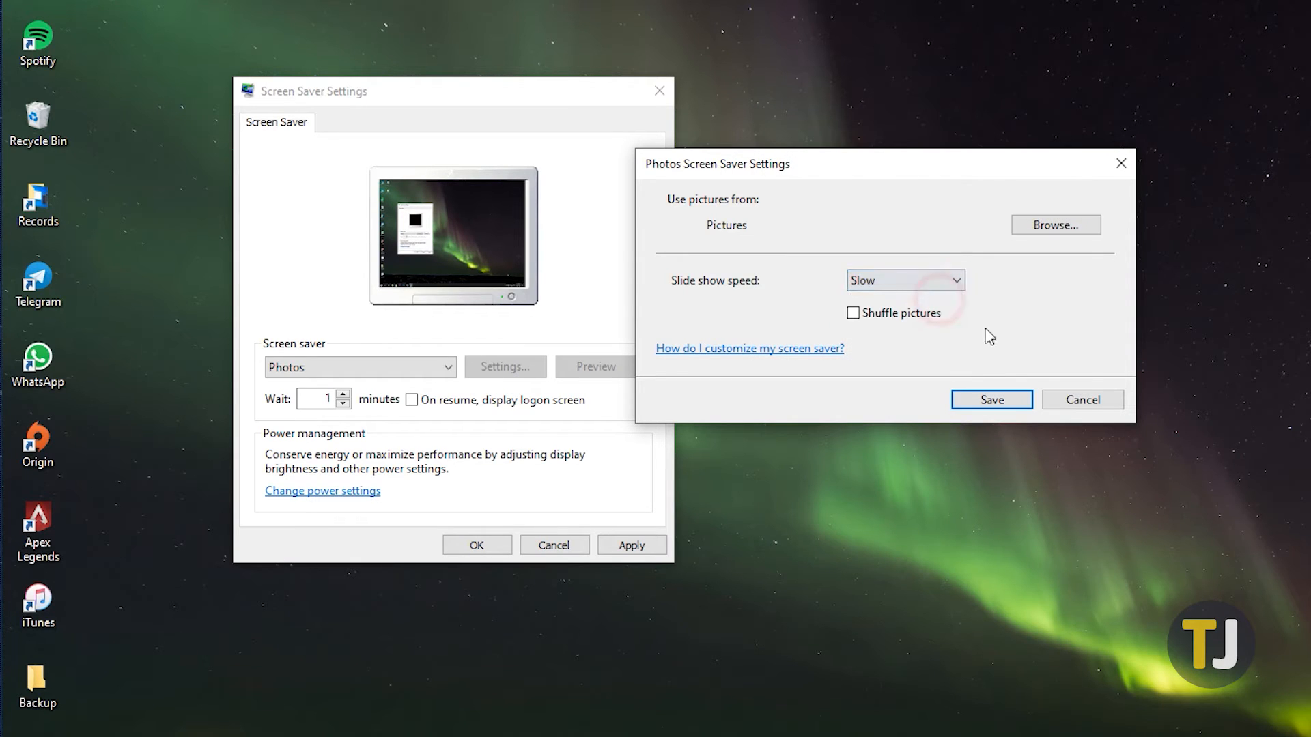
left_click(990, 399)
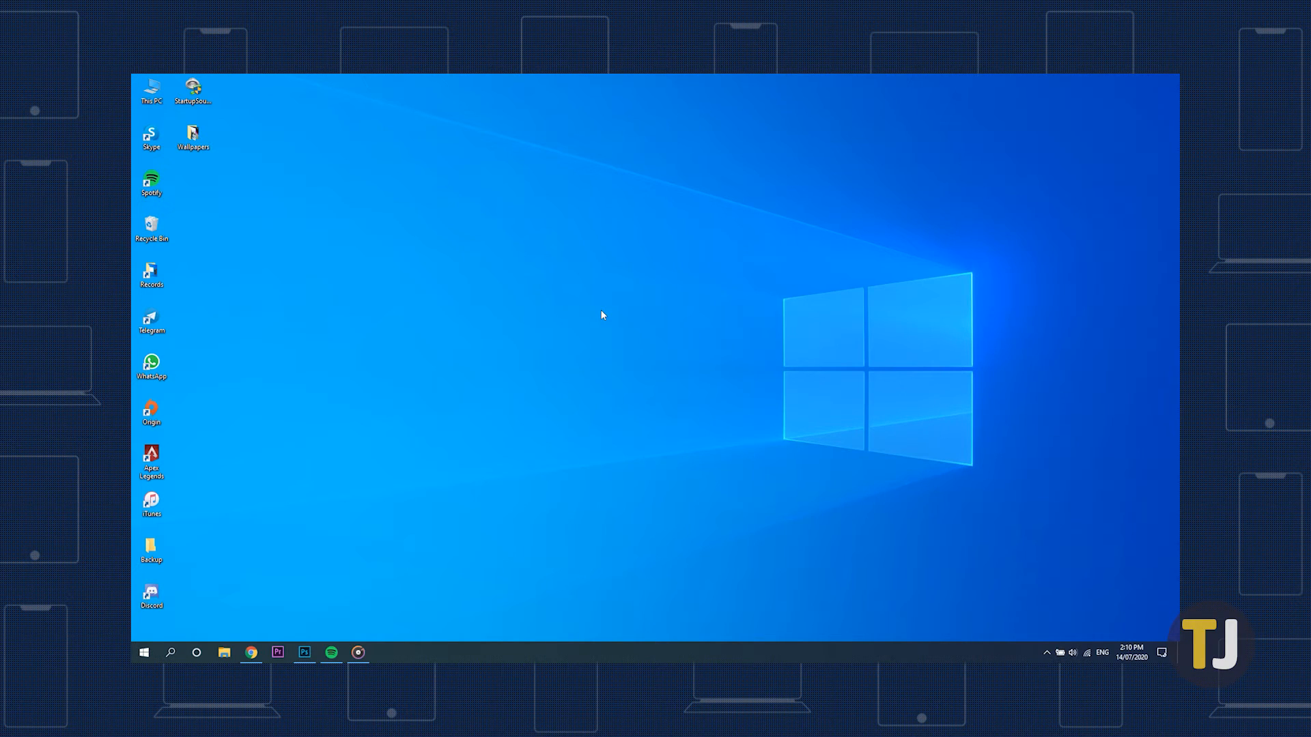
right_click(601, 315)
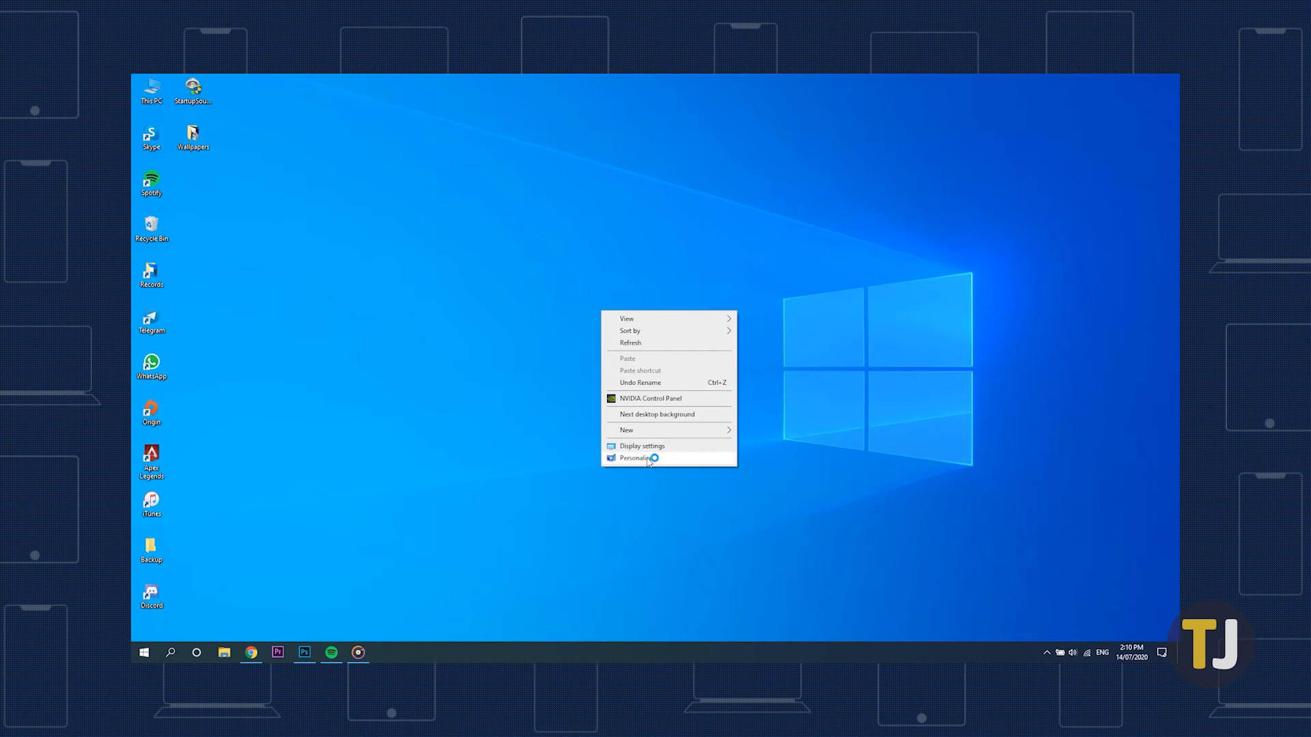
left_click(633, 458)
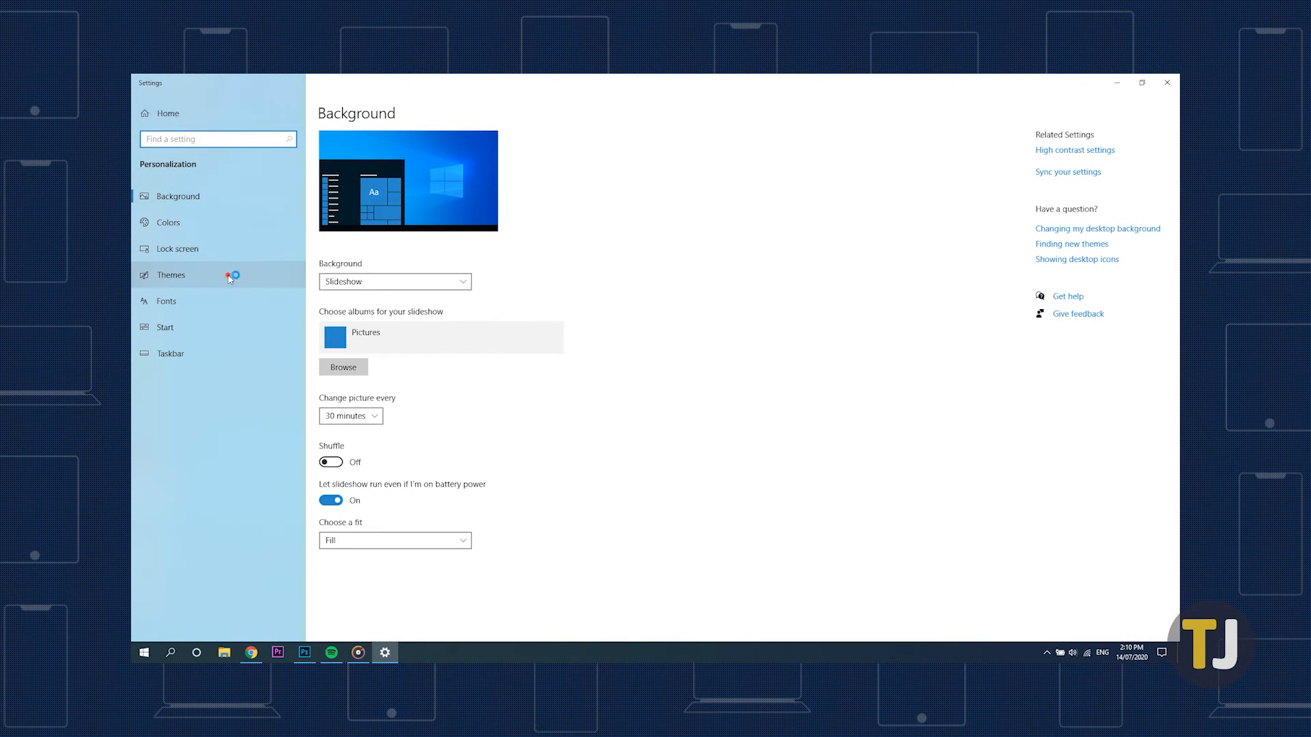
left_click(171, 275)
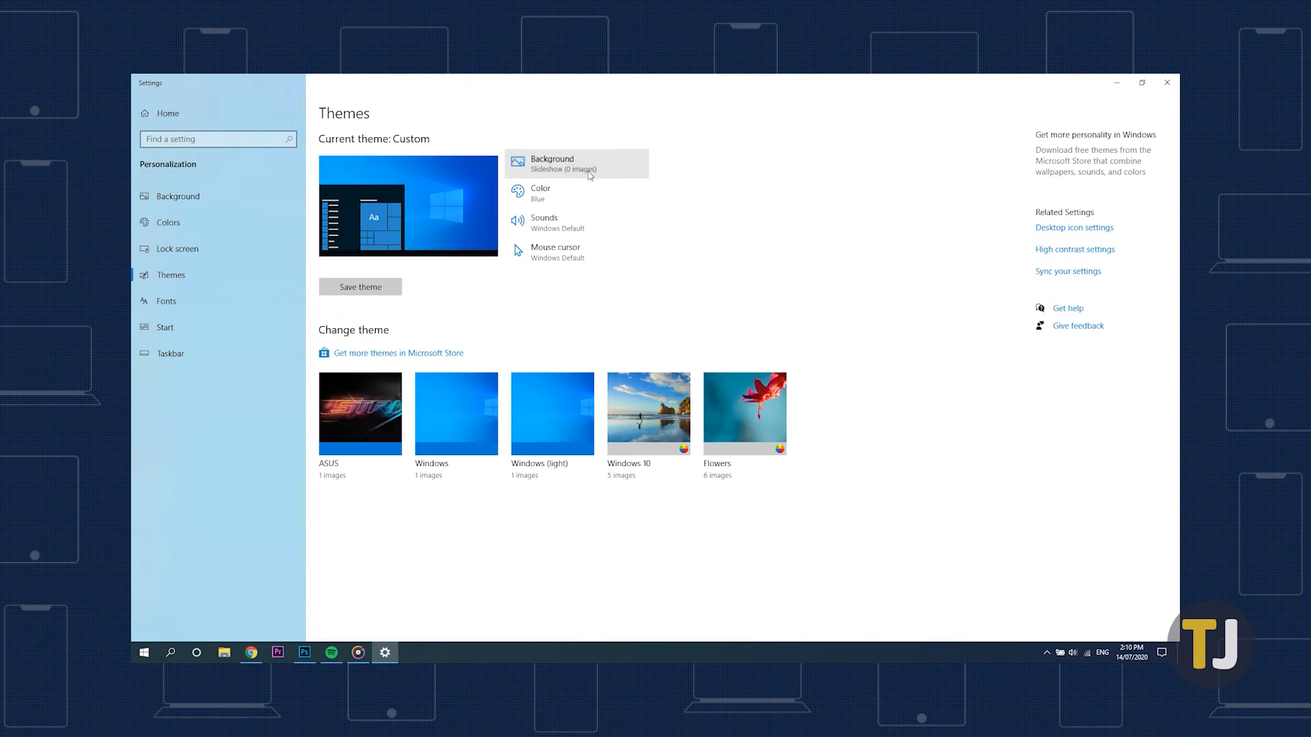
left_click(552, 163)
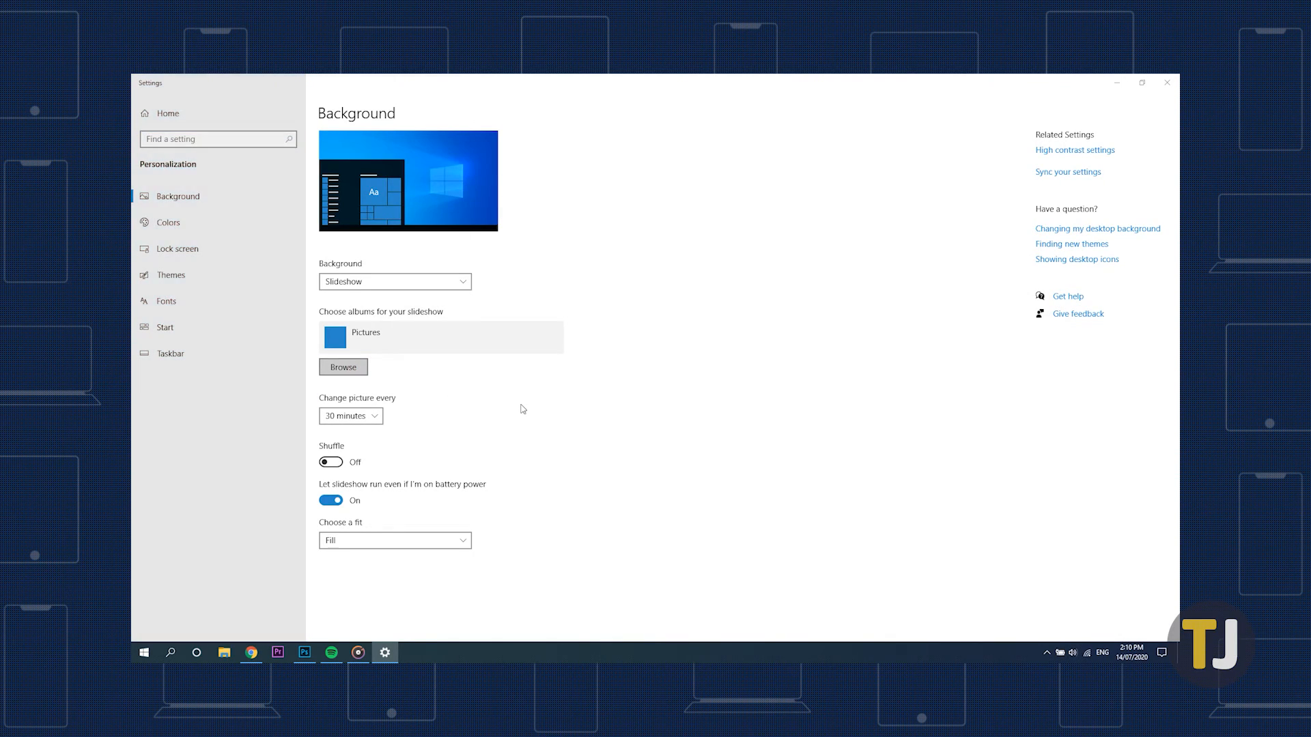
Choose the Wallpapers folder as the background slideshow album.
left_click(342, 367)
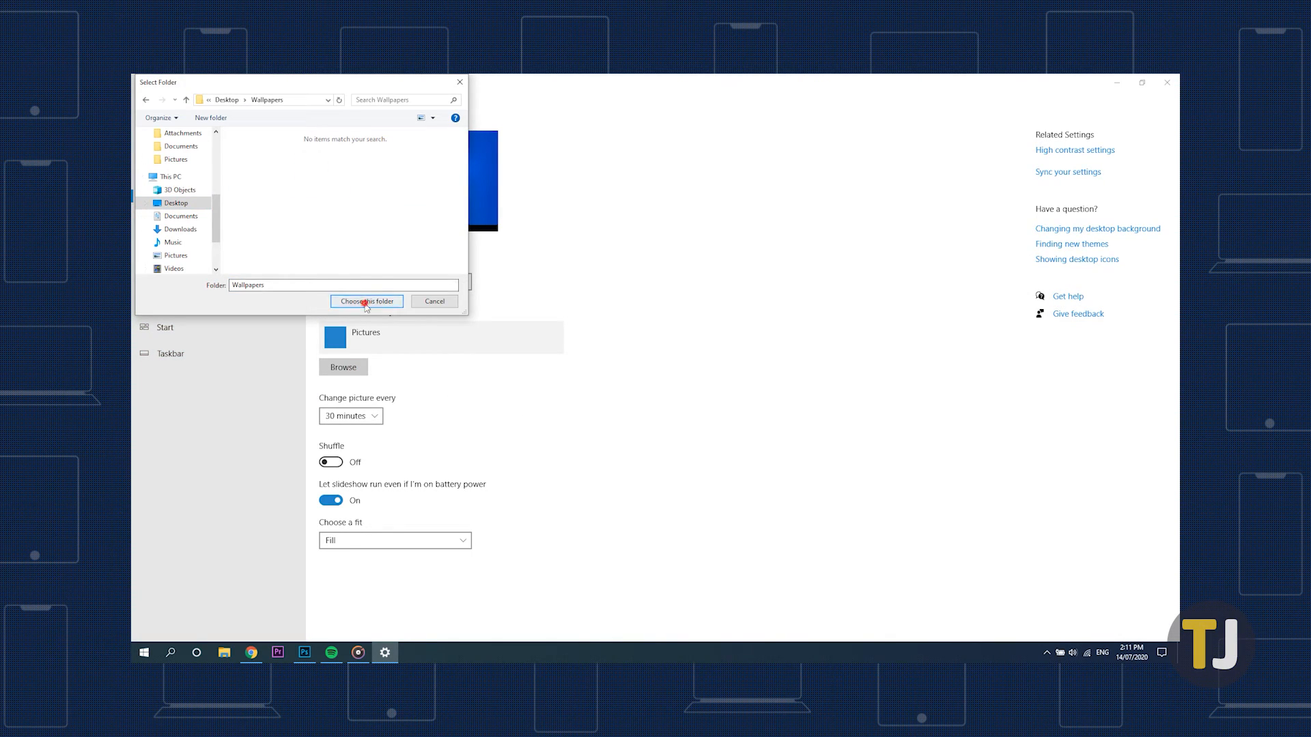
left_click(365, 301)
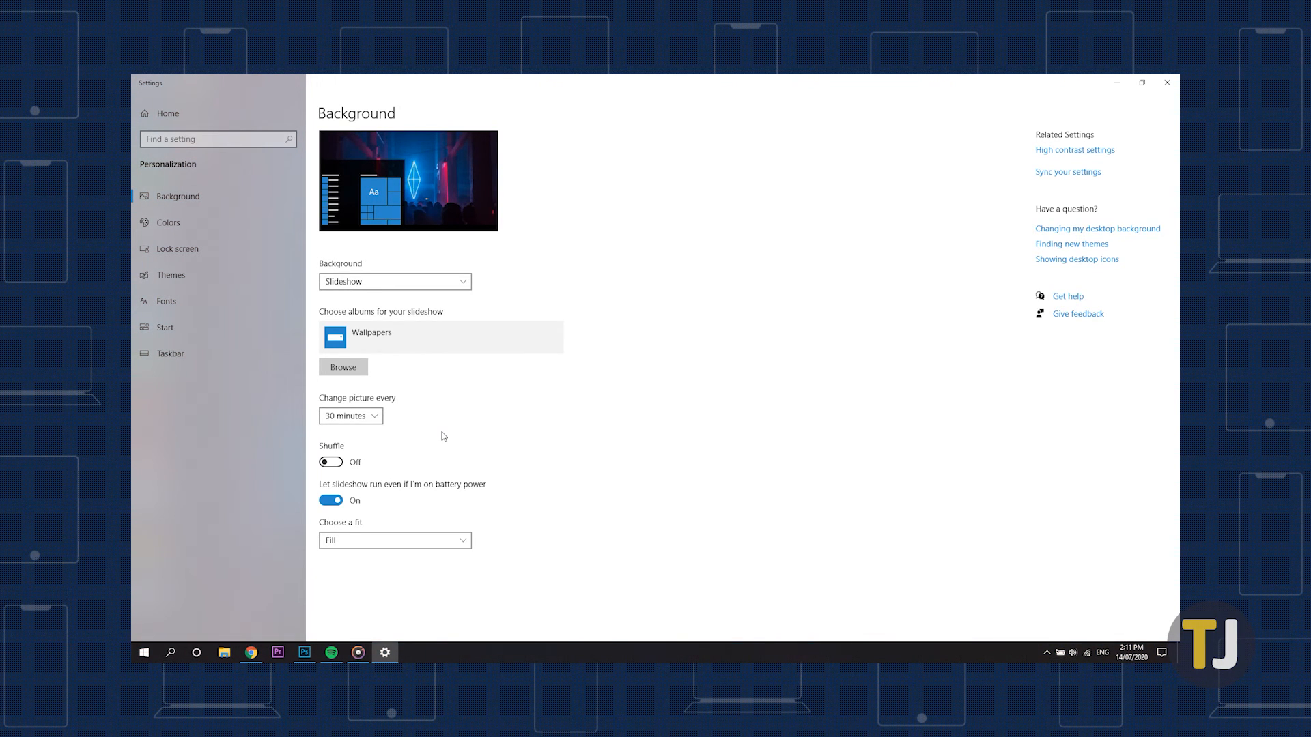
mouse_move(654, 432)
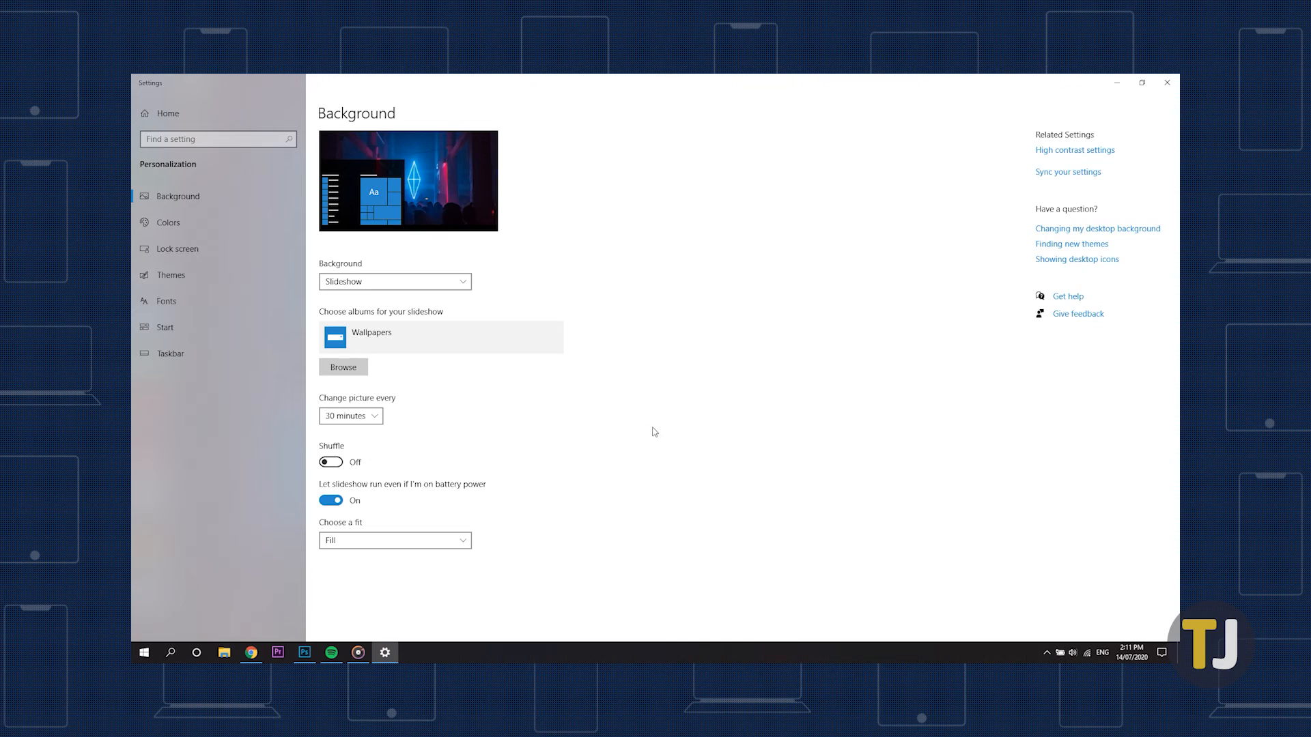